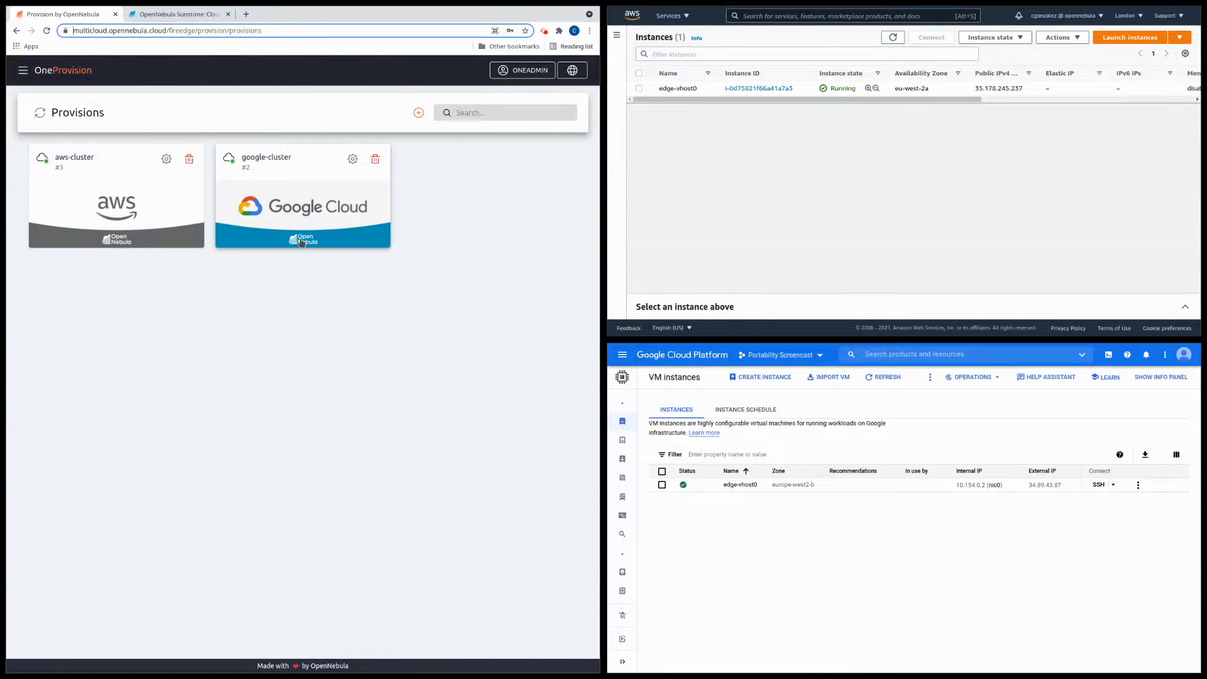
{"action": "mouse_move", "coordinate": [311, 228]}
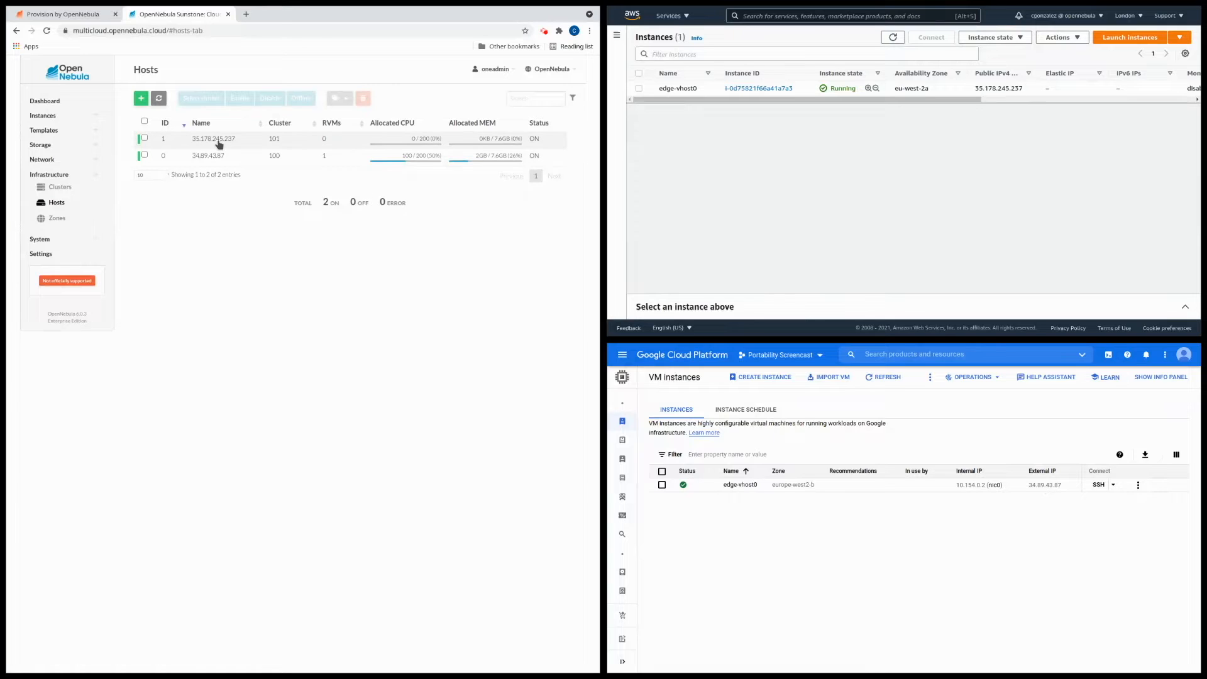
{"action": "mouse_move", "coordinate": [236, 147]}
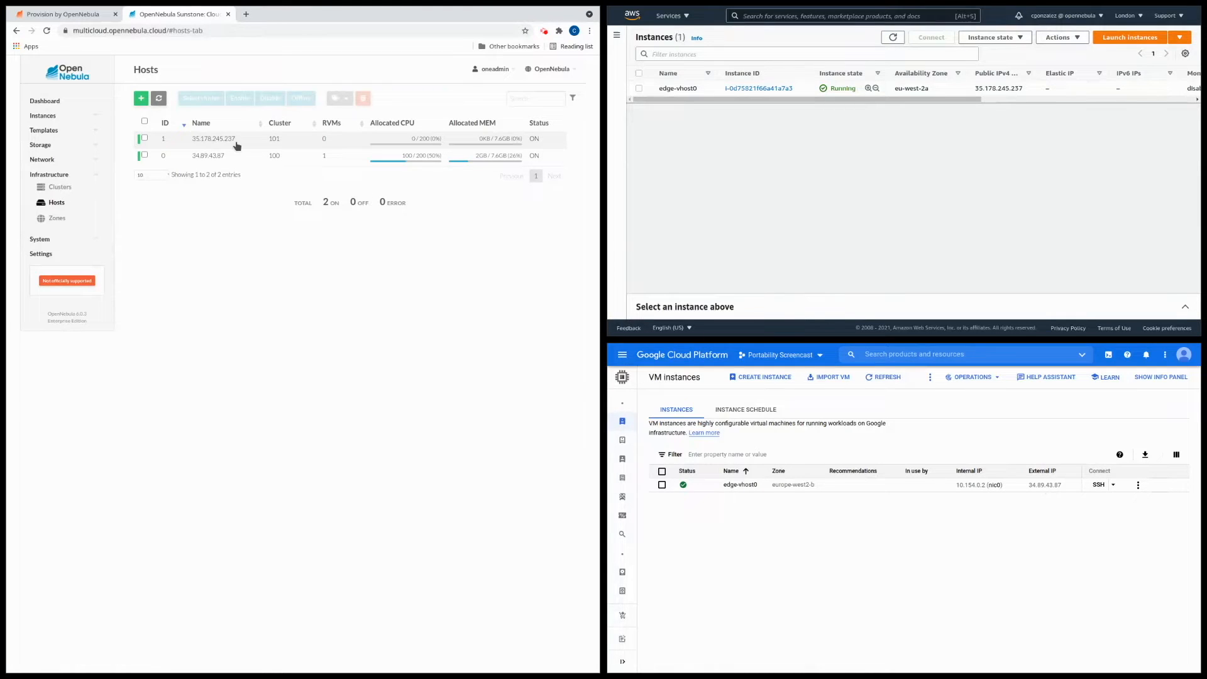
{"action": "mouse_move", "coordinate": [940, 171]}
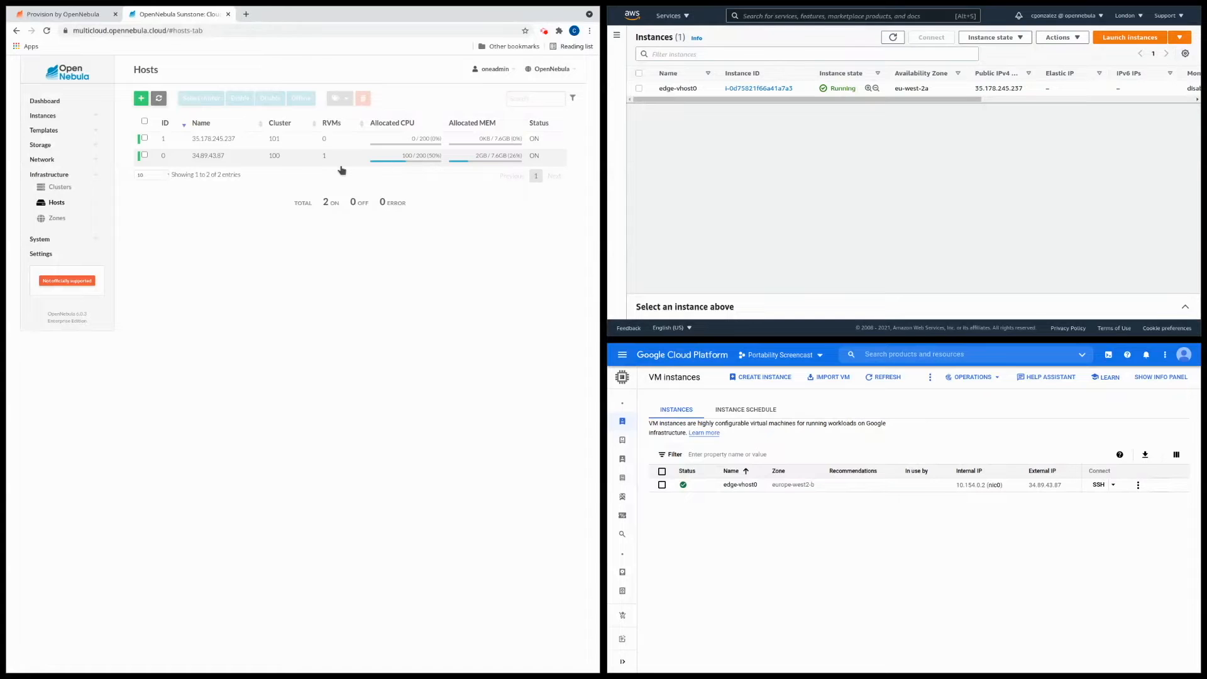
Step: Open the Instances VMs list to show the Nginx VM running on host 34.89.43.87
{"action": "left_click", "coordinate": [42, 115]}
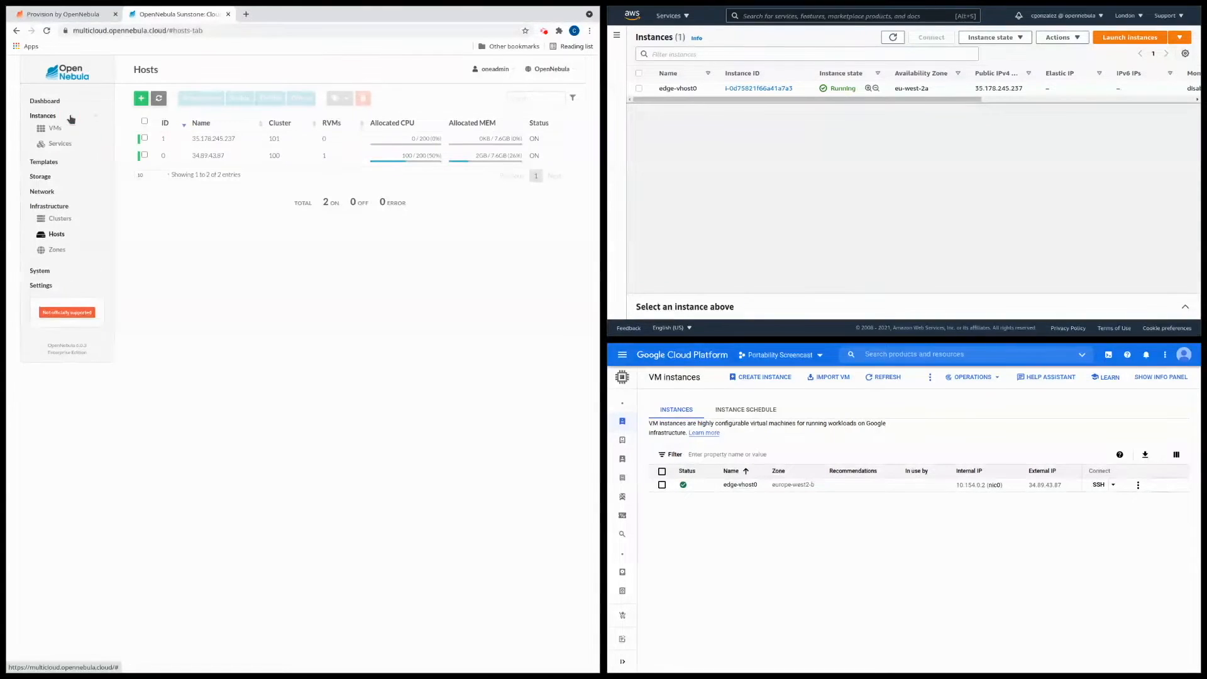
{"action": "left_click", "coordinate": [54, 128]}
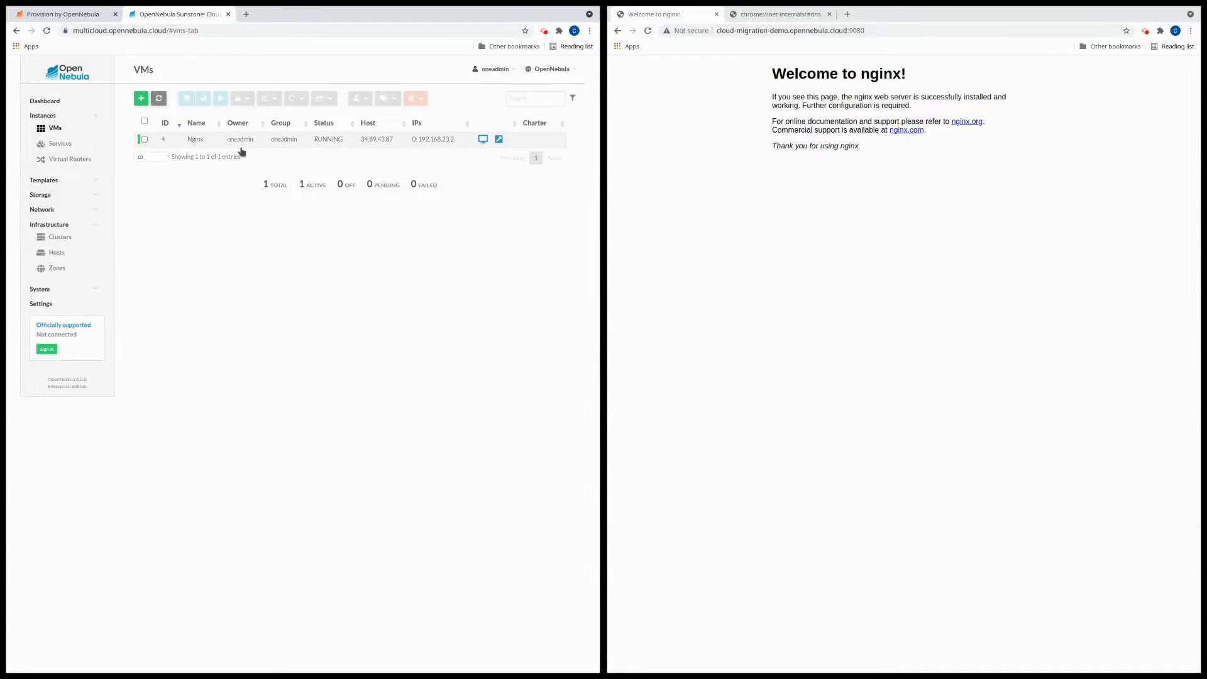
{"action": "mouse_move", "coordinate": [241, 150]}
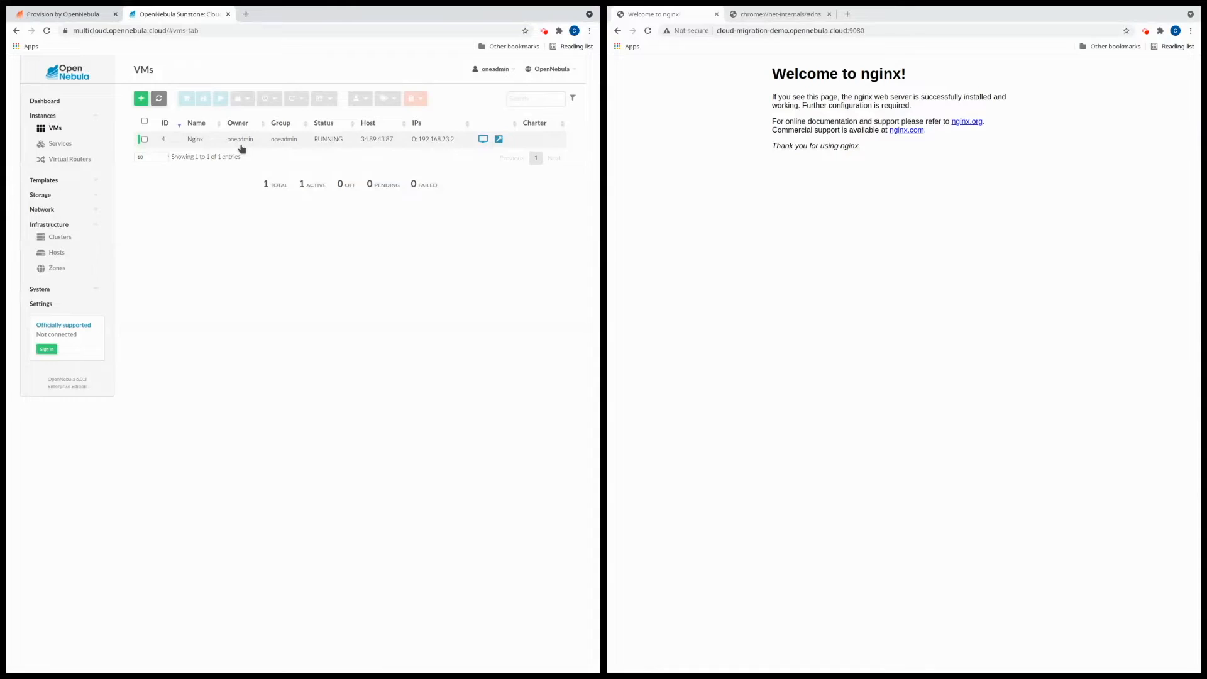
Step: Select the Nginx VM and power it off so its state reads POWEROFF
{"action": "left_click", "coordinate": [195, 140]}
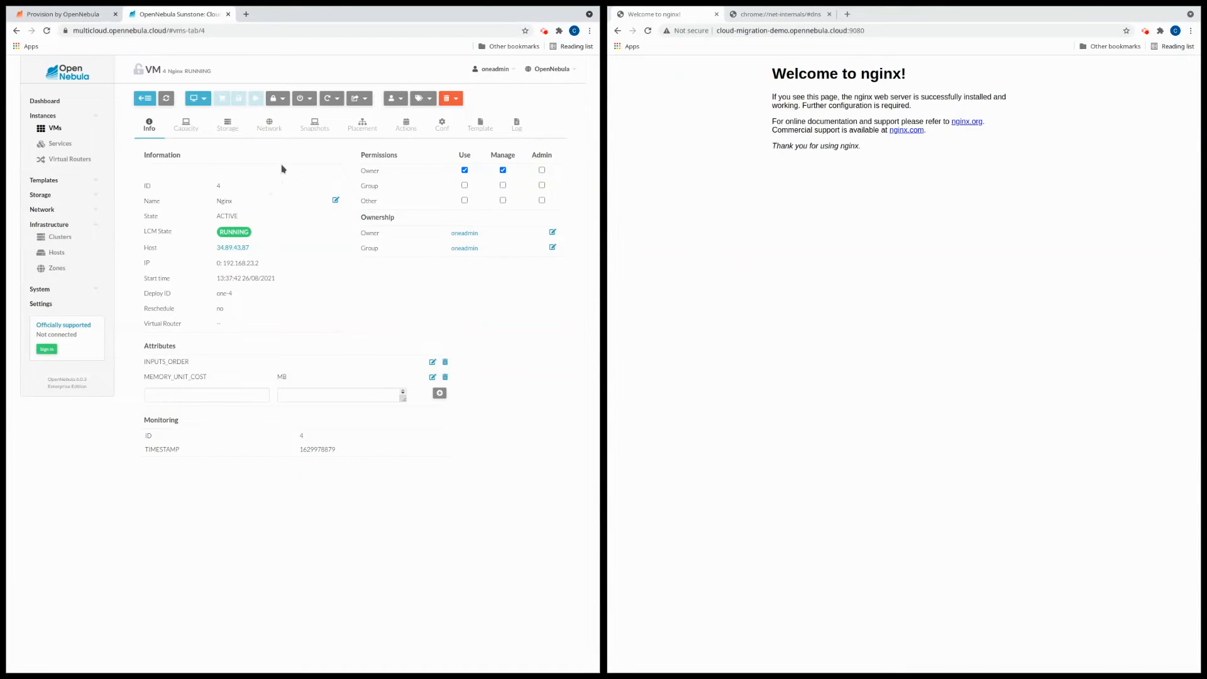
{"action": "left_click", "coordinate": [302, 98]}
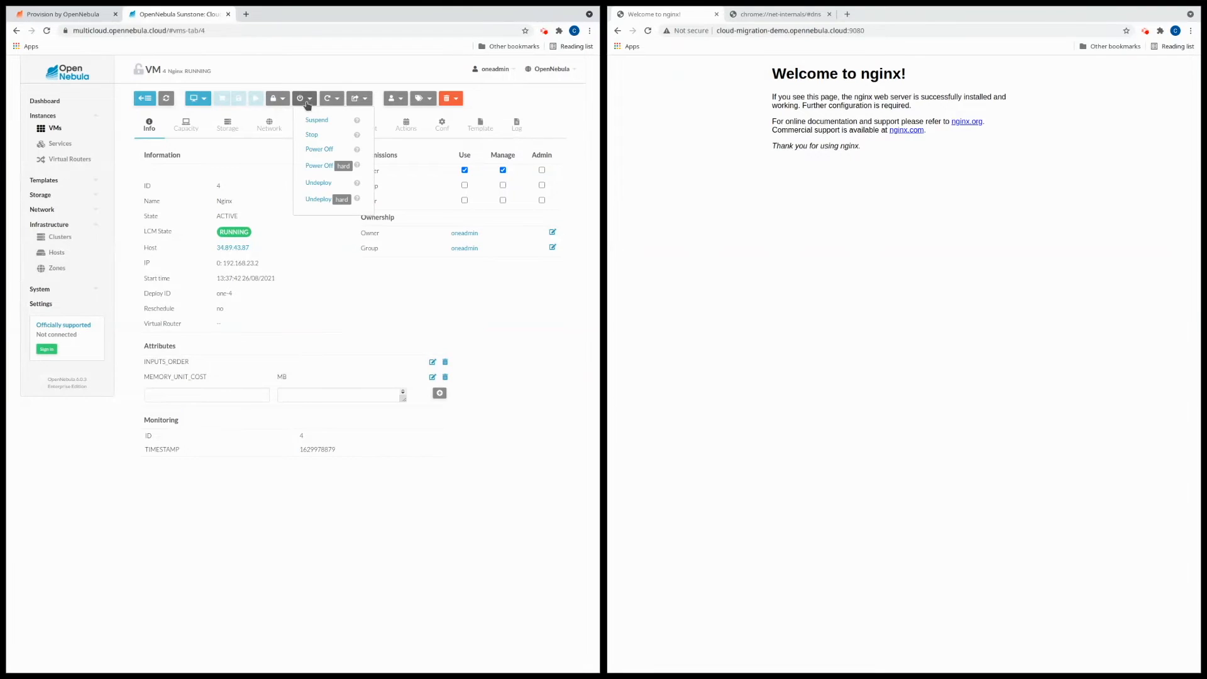
{"action": "left_click", "coordinate": [319, 166]}
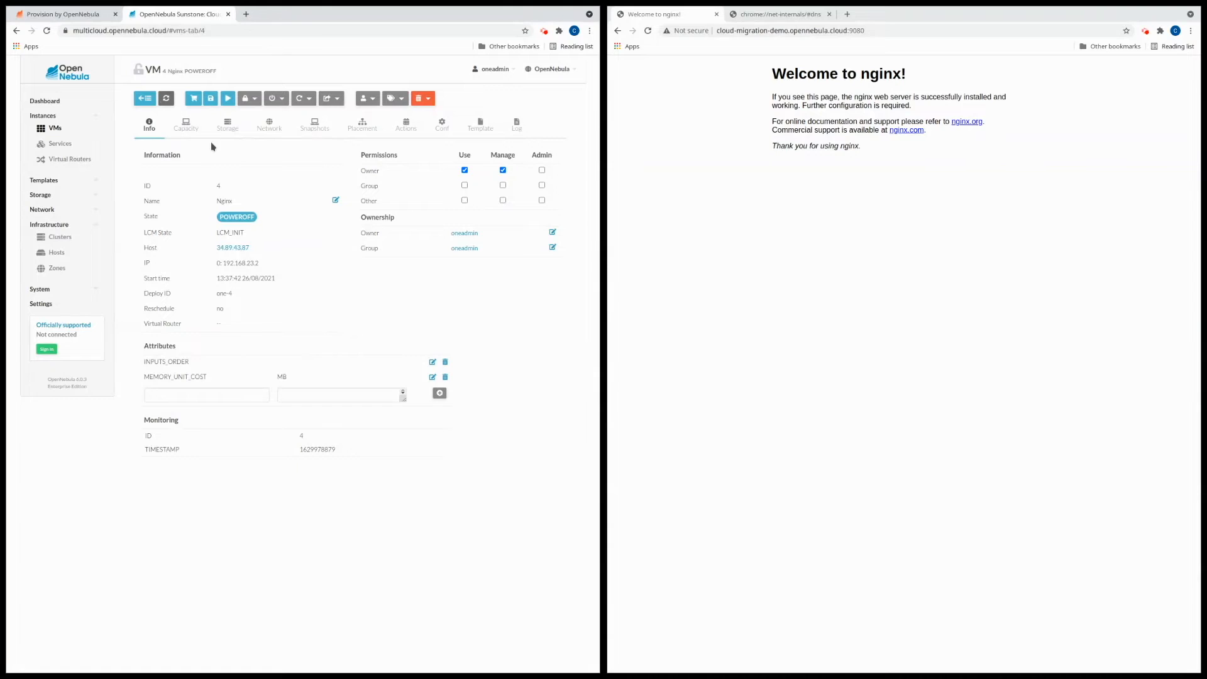
{"action": "mouse_move", "coordinate": [269, 229]}
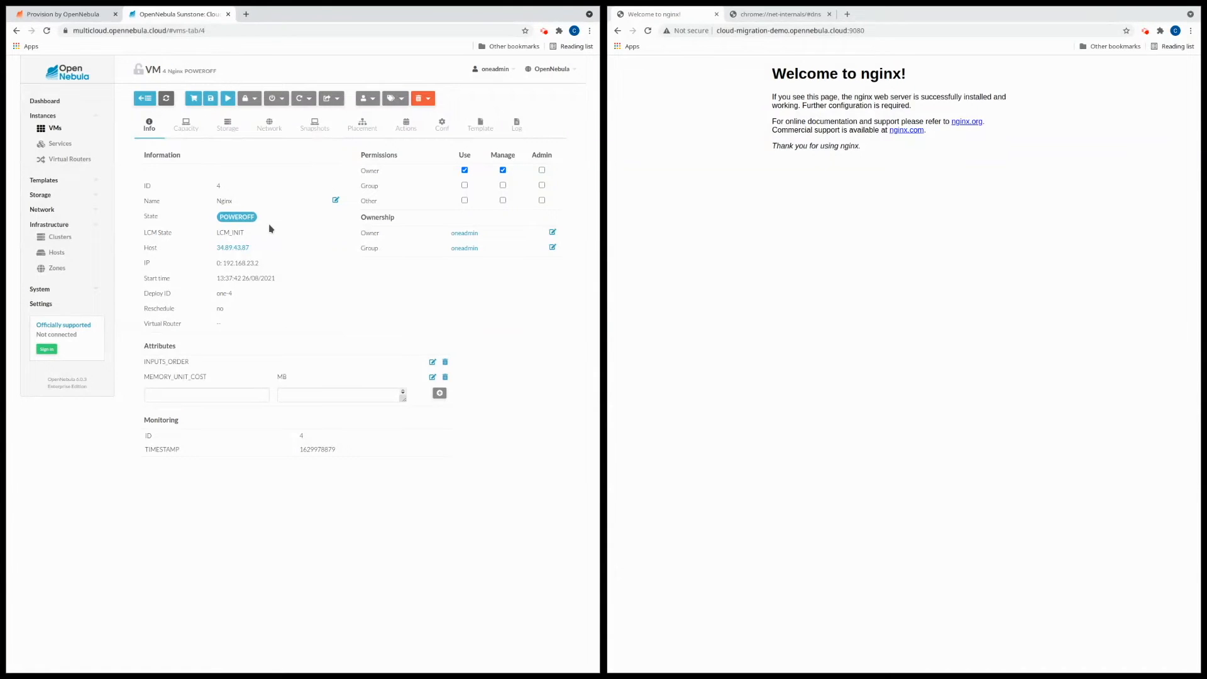
Step: Detach the google-cluster-public NIC from the Nginx VM's Network tab
{"action": "left_click", "coordinate": [227, 124]}
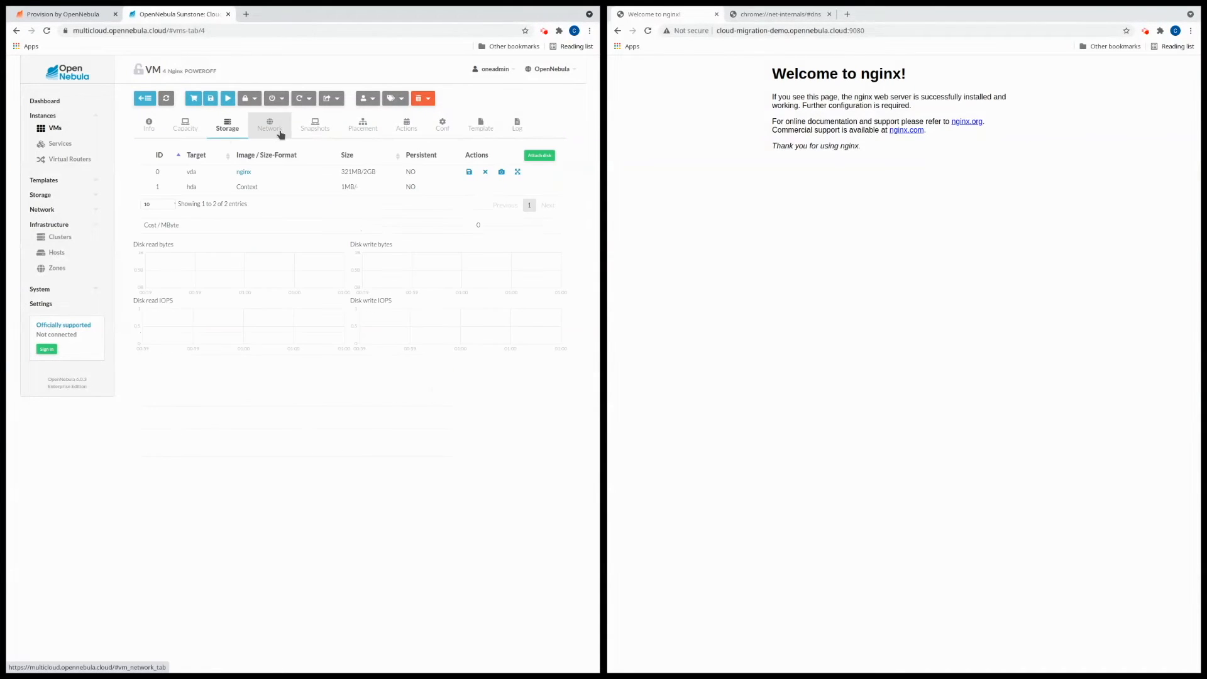
{"action": "left_click", "coordinate": [269, 123]}
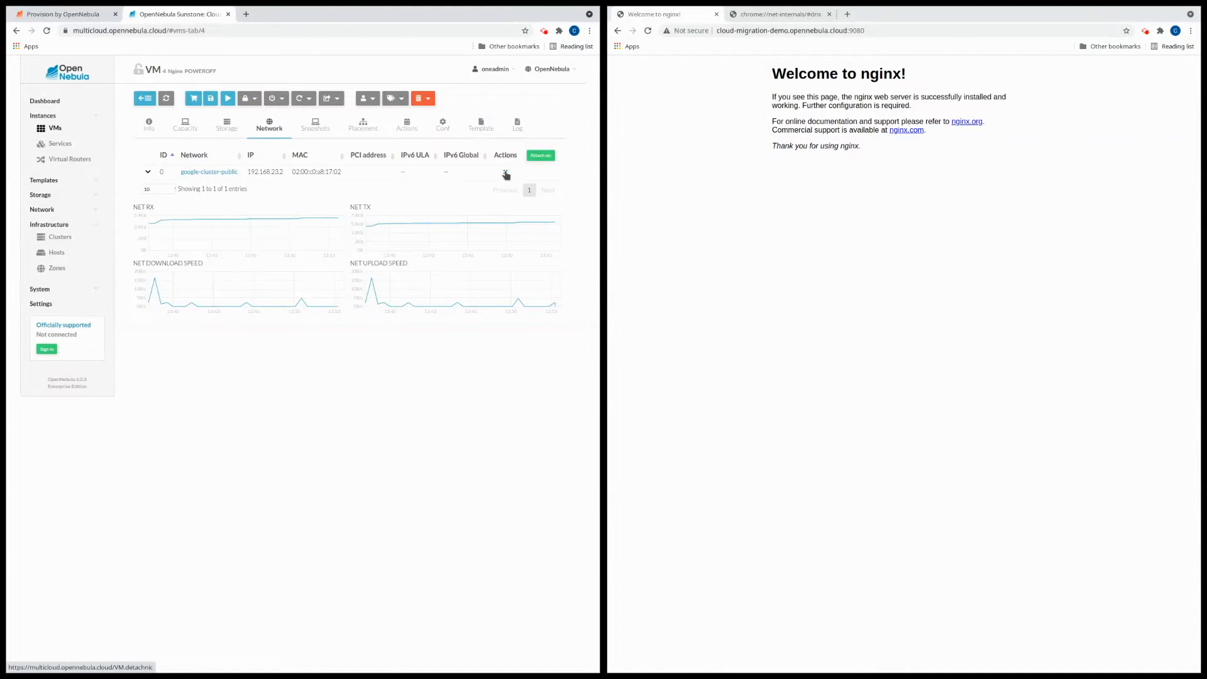
{"action": "left_click", "coordinate": [505, 172]}
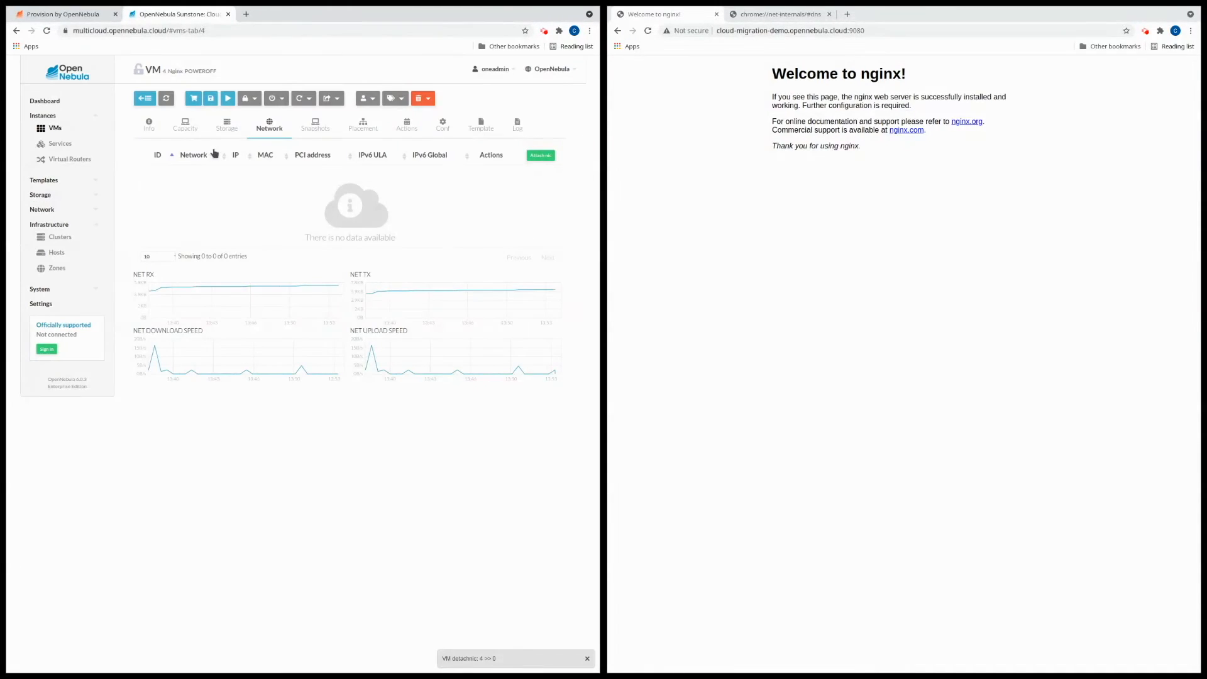
{"action": "mouse_move", "coordinate": [278, 205]}
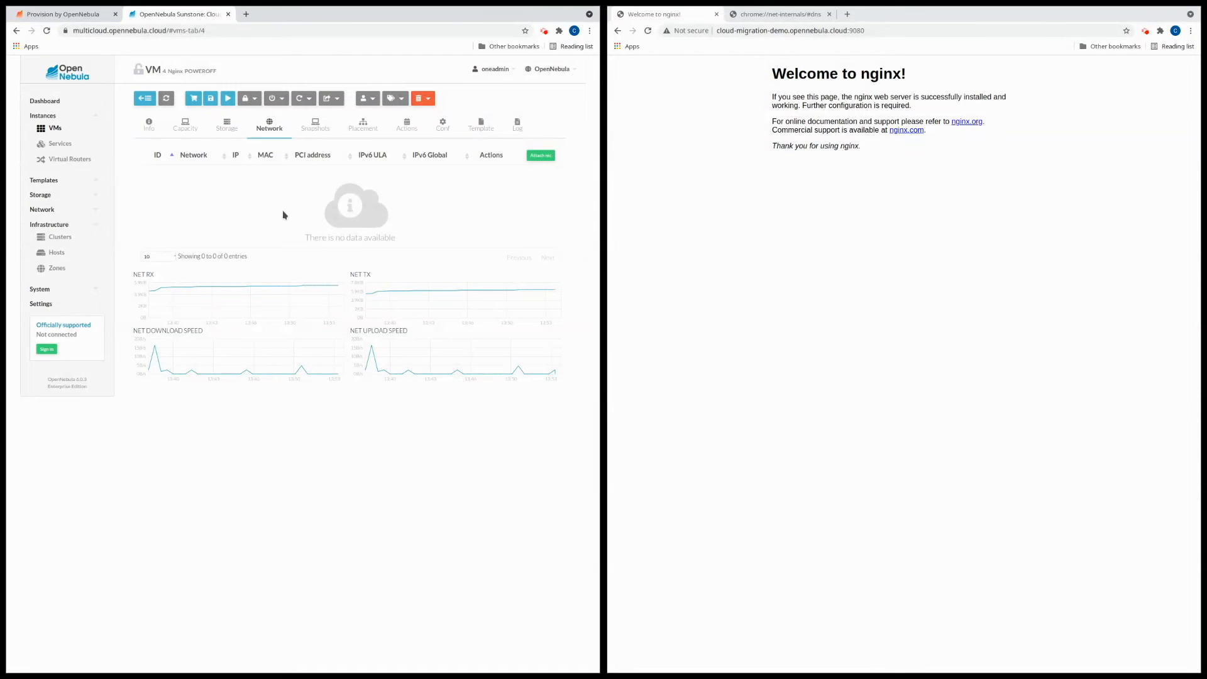
Step: Migrate the powered-off Nginx VM to host 35.178.245.237
{"action": "left_click", "coordinate": [327, 98]}
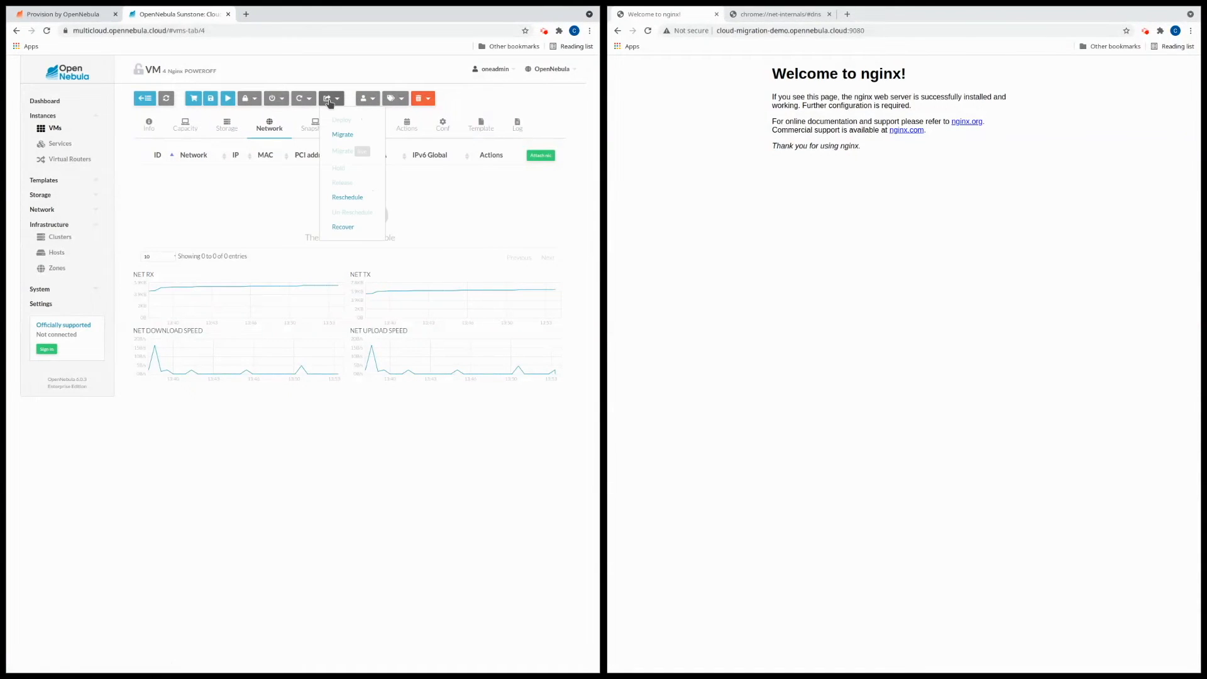
{"action": "left_click", "coordinate": [342, 134]}
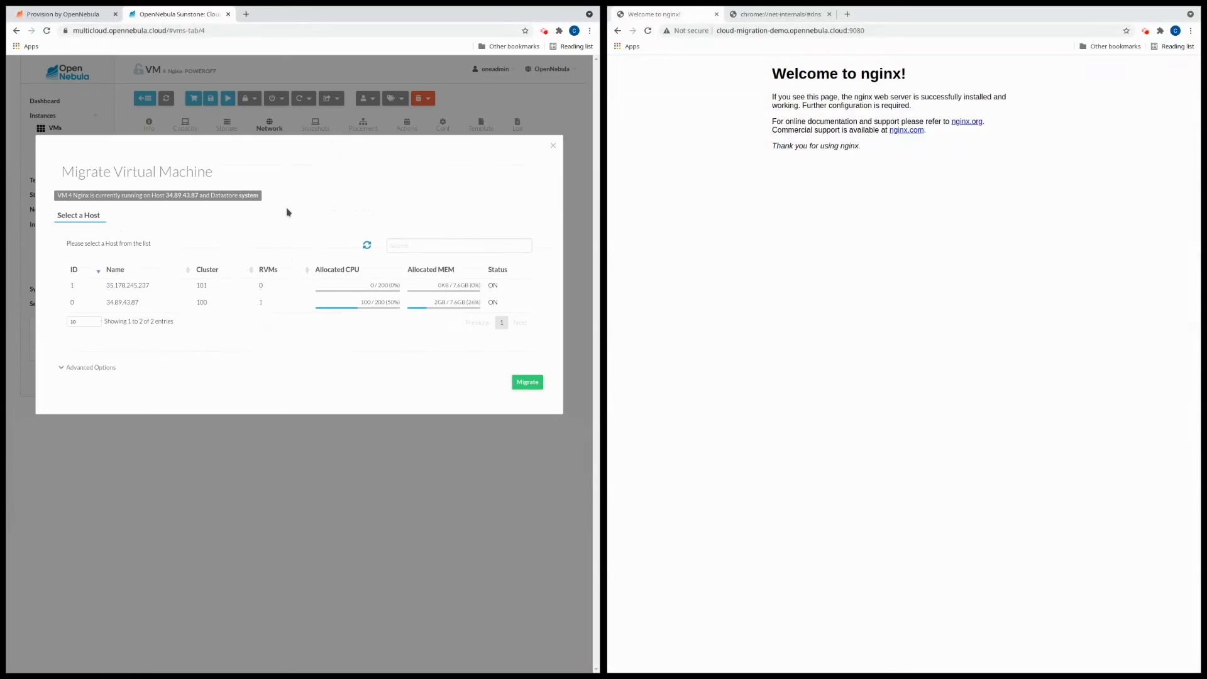
{"action": "left_click", "coordinate": [128, 285]}
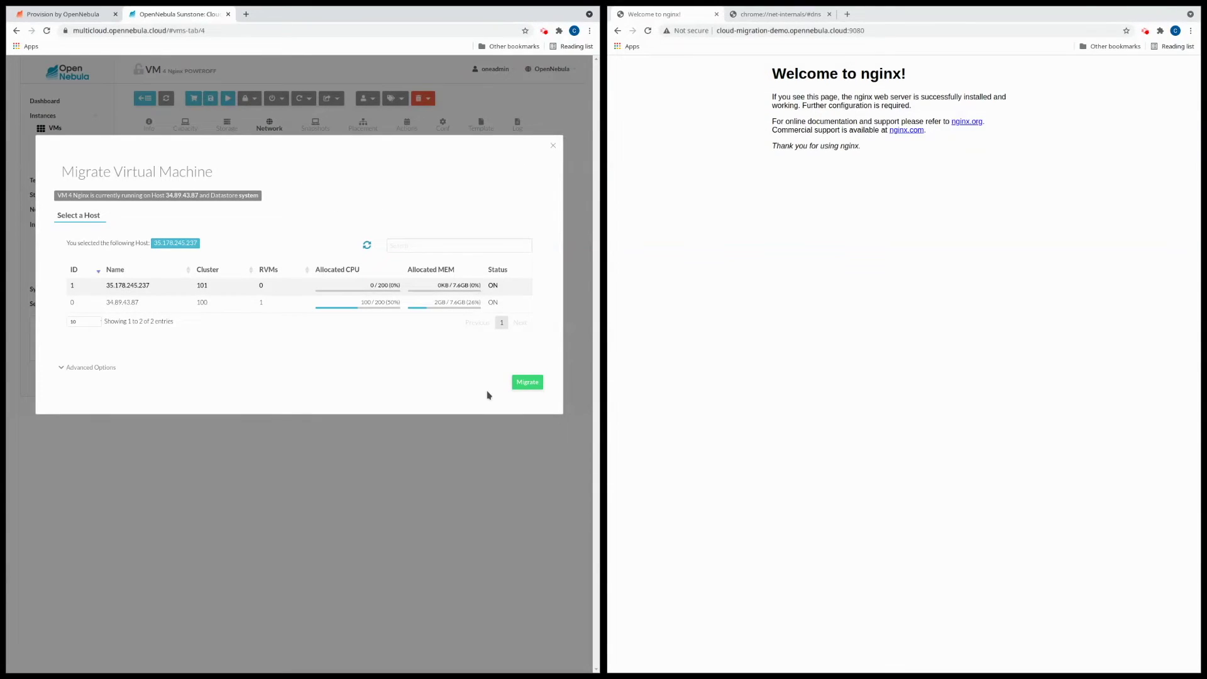
{"action": "left_click", "coordinate": [527, 382]}
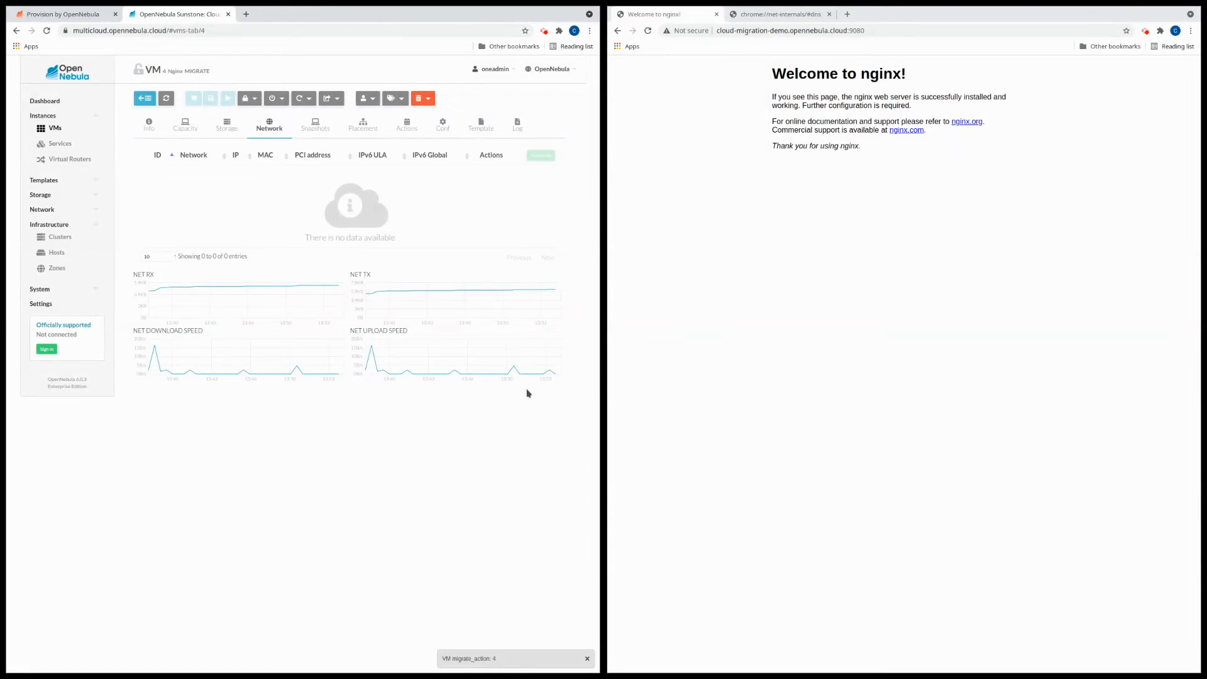
{"action": "left_click", "coordinate": [587, 658]}
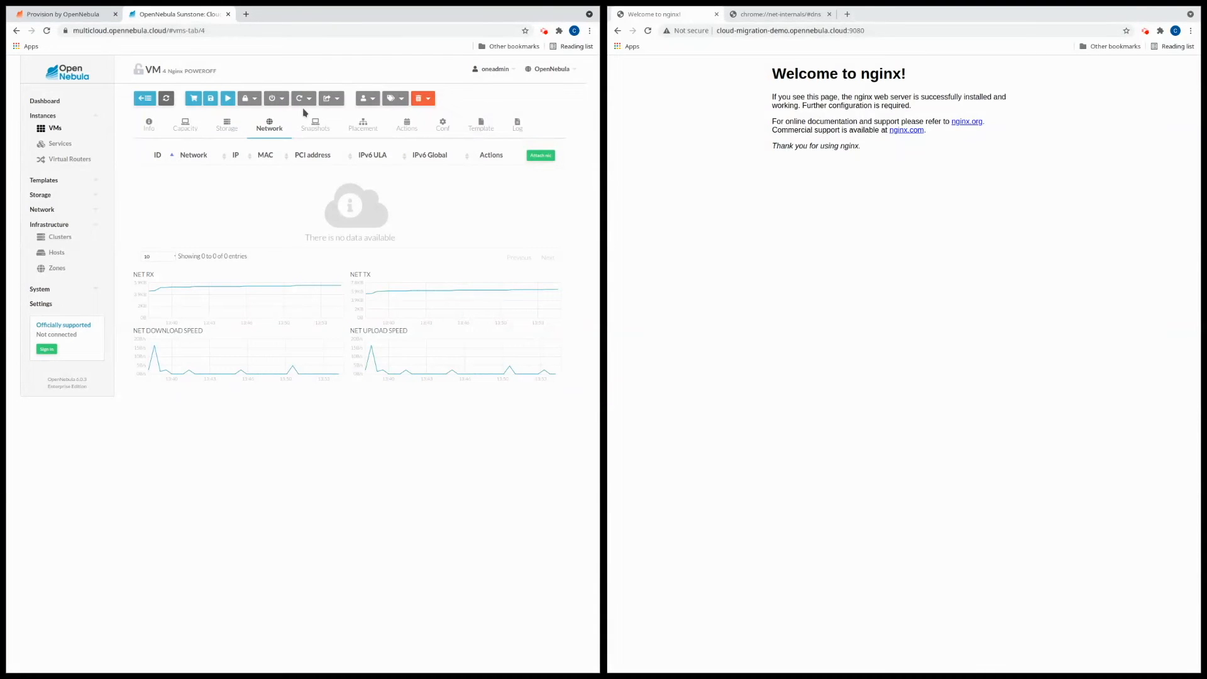
Step: Attach a new NIC on the aws-cluster-public network to the Nginx VM
{"action": "left_click", "coordinate": [540, 155]}
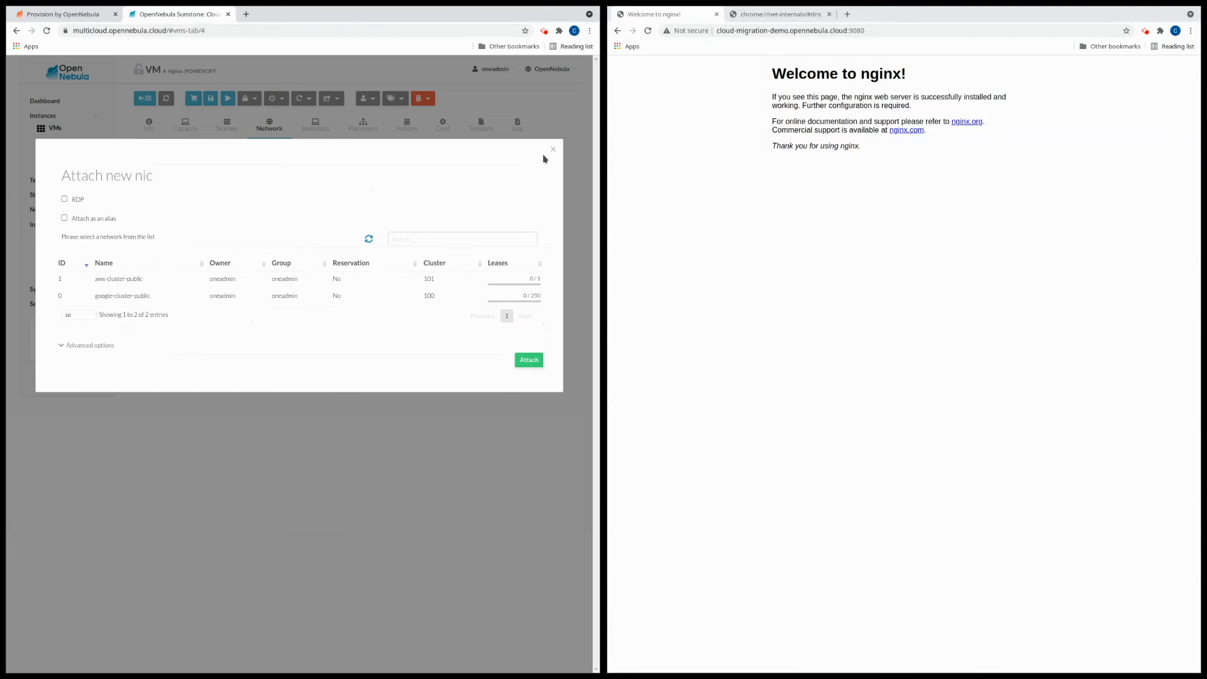
{"action": "mouse_move", "coordinate": [410, 278]}
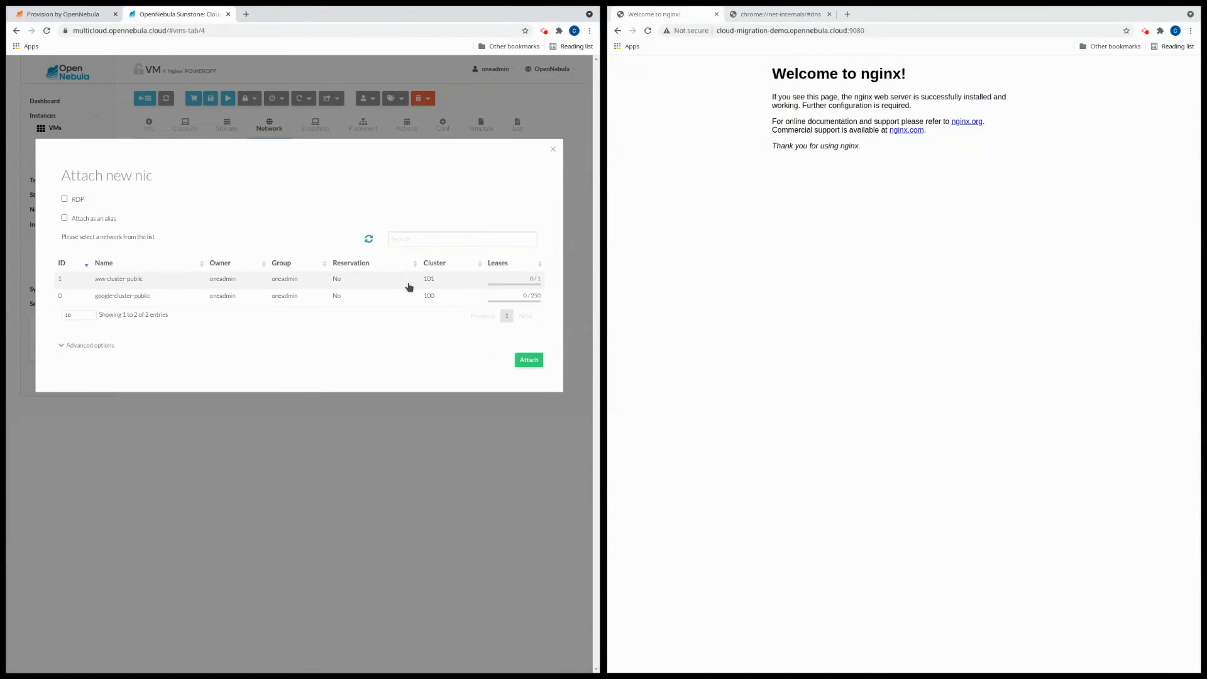
{"action": "left_click", "coordinate": [119, 279]}
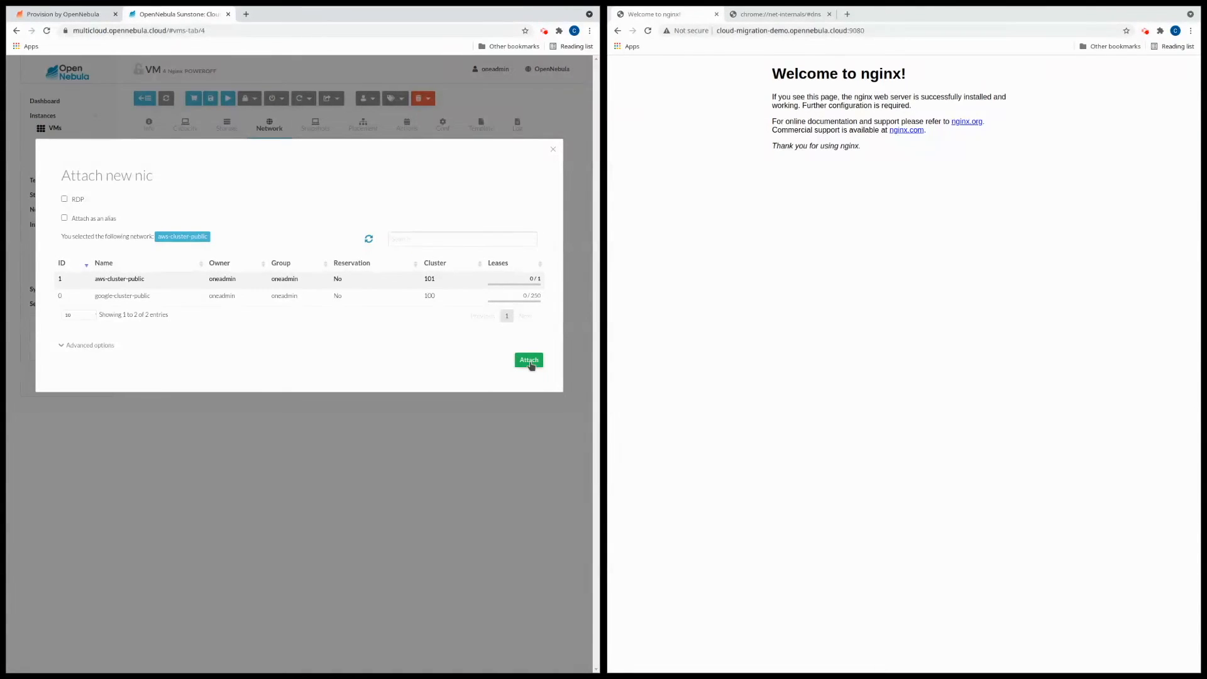
{"action": "left_click", "coordinate": [528, 359]}
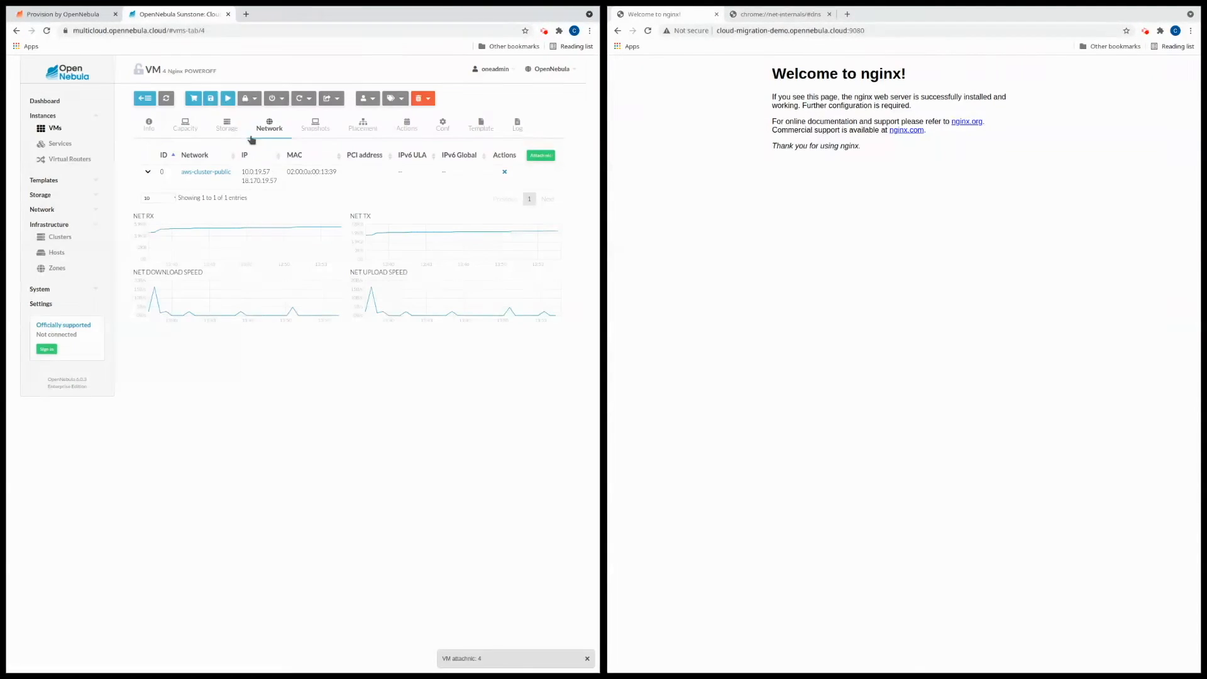
Step: Resume the Nginx VM so it enters BOOT state
{"action": "left_click", "coordinate": [227, 98]}
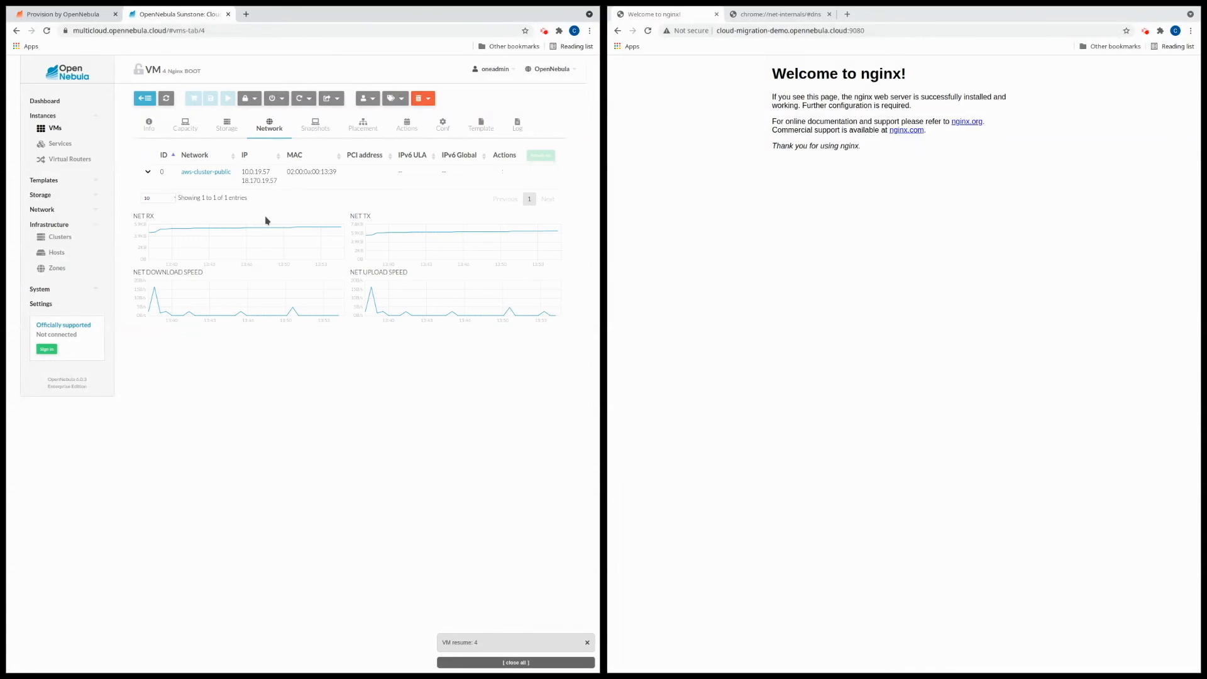
{"action": "left_click", "coordinate": [515, 662]}
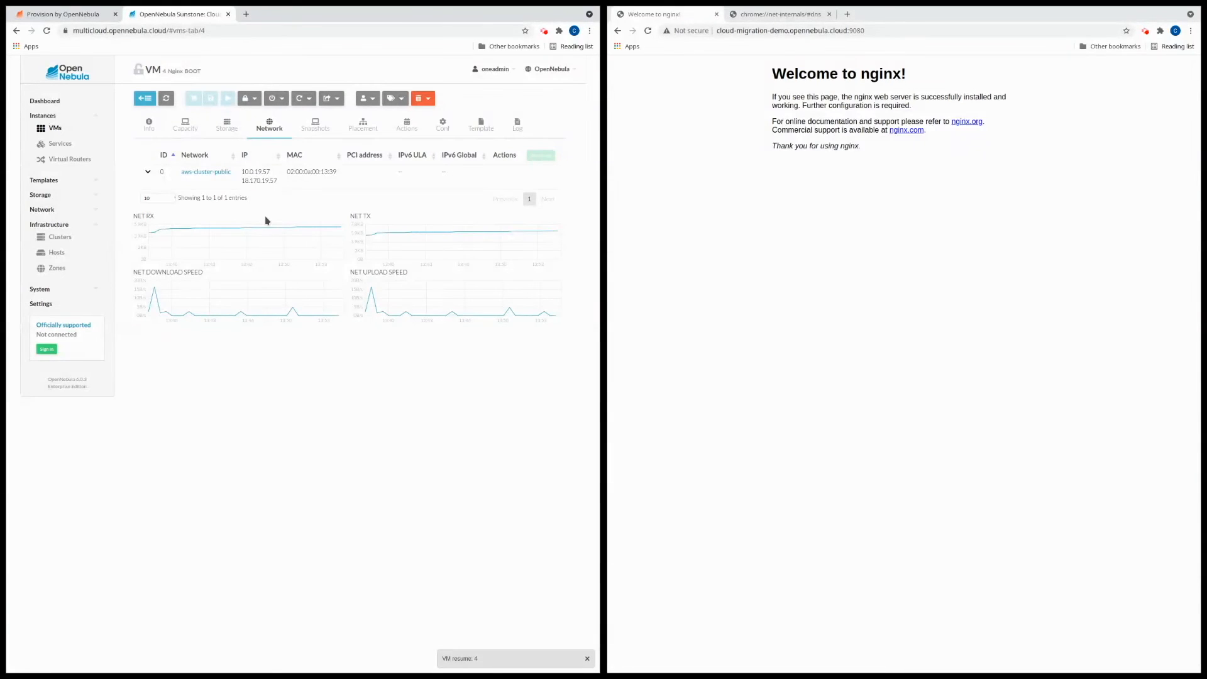
{"action": "left_click", "coordinate": [586, 658]}
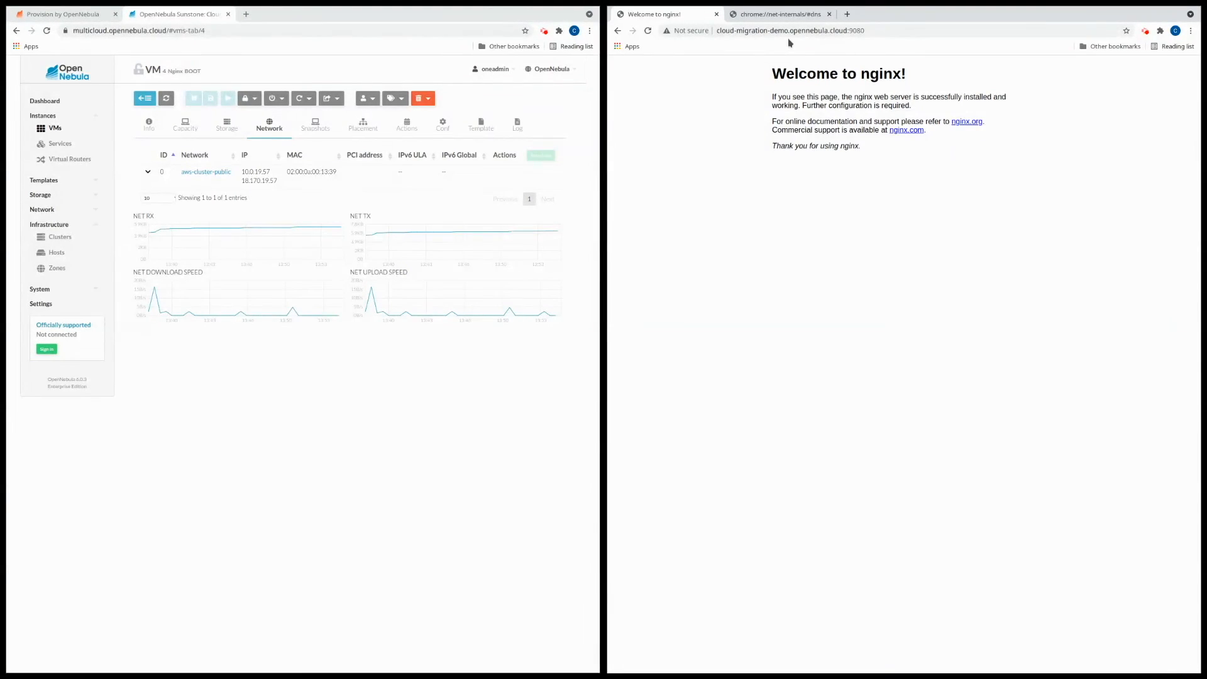
{"action": "mouse_move", "coordinate": [456, 222]}
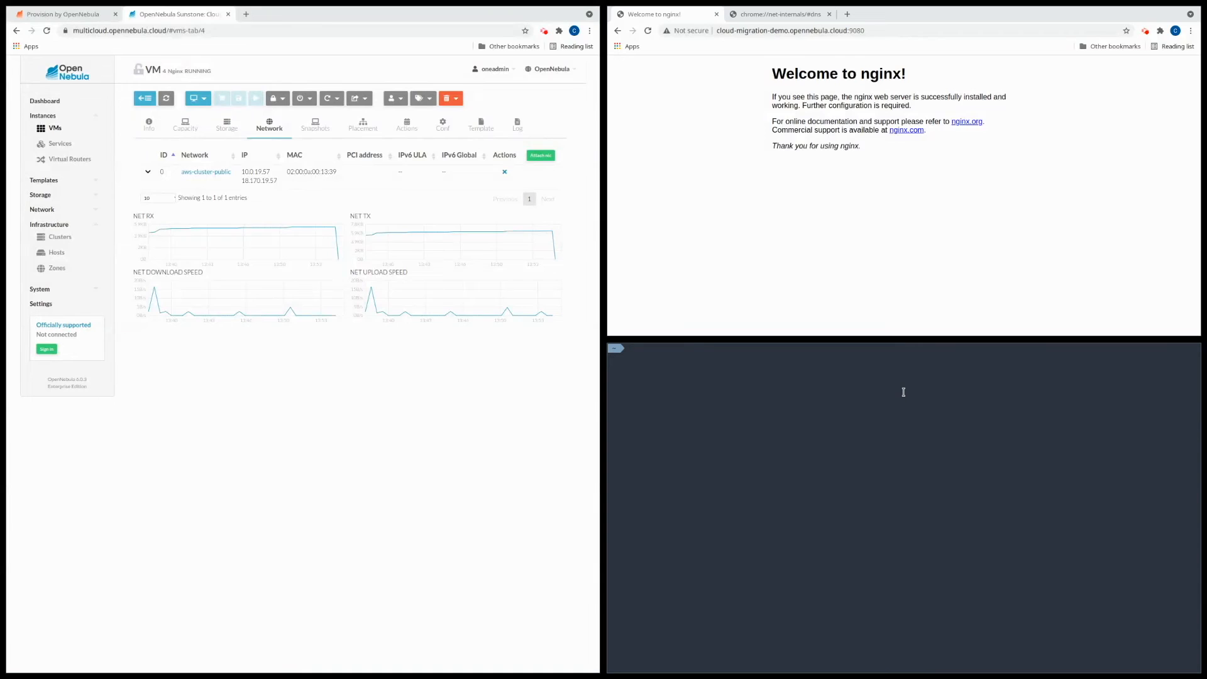
Step: Ping cloud-migration-demo.opennebula.cloud and confirm it resolves to the VM's AWS IP 18.170.19.57
{"action": "type", "text": "ping cloud-migration-demo.opennebula.cloud -c 1"}
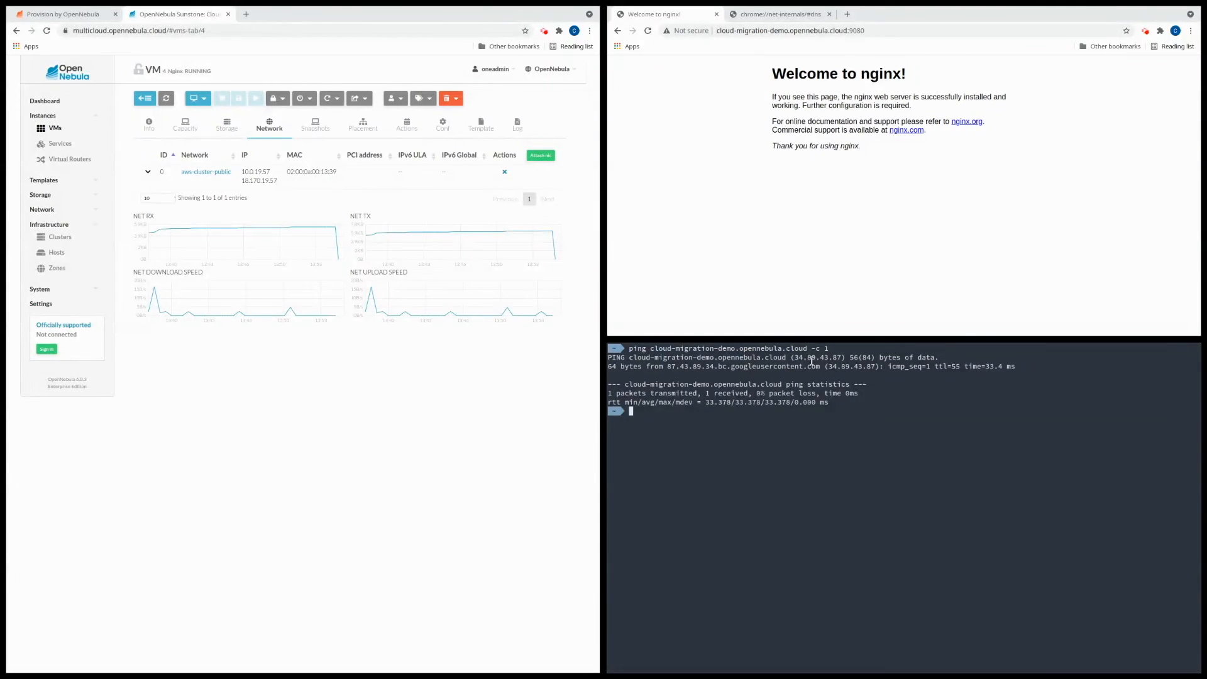
{"action": "left_click", "coordinate": [149, 124]}
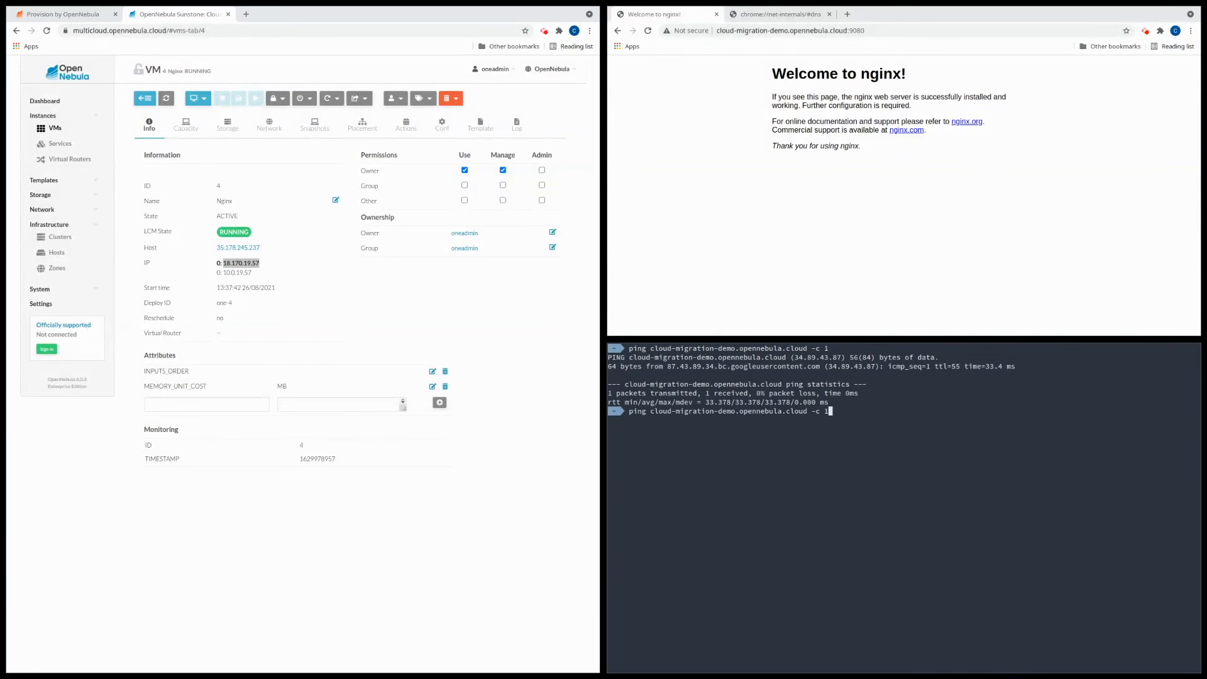
{"action": "key", "text": "Return"}
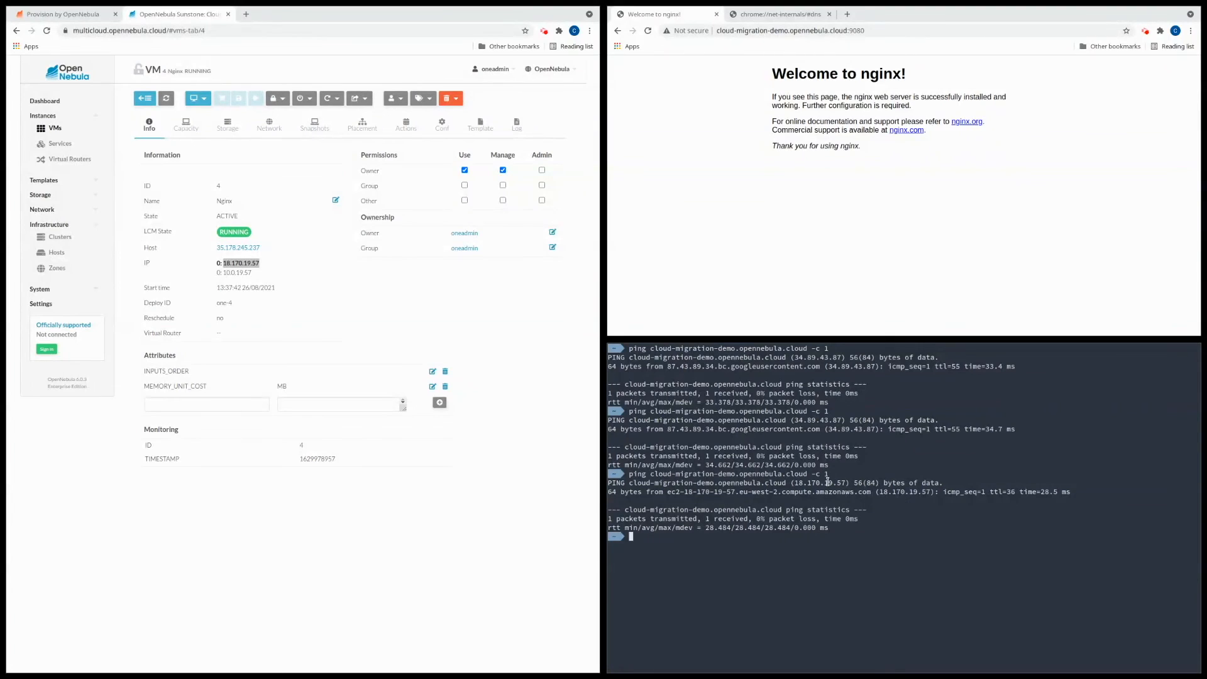
{"action": "double_click", "coordinate": [238, 263]}
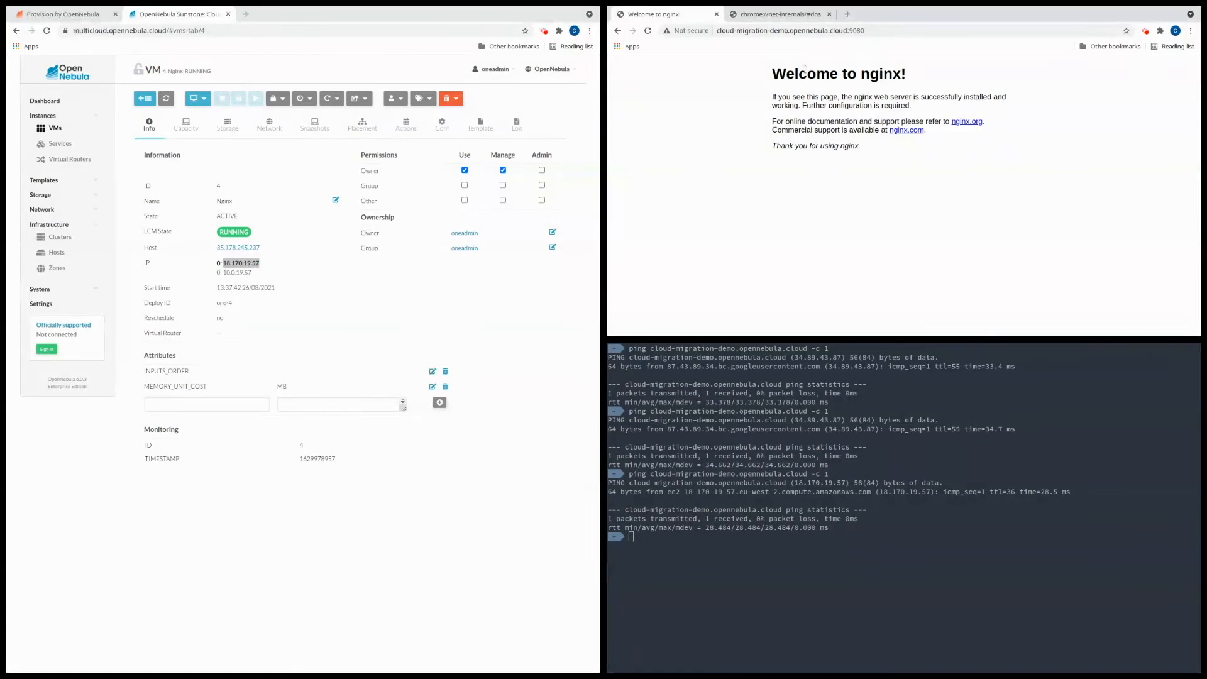
Step: Load cloud-migration-demo.opennebula.cloud in Chrome without port 9080 to show the nginx welcome page
{"action": "left_click", "coordinate": [791, 30]}
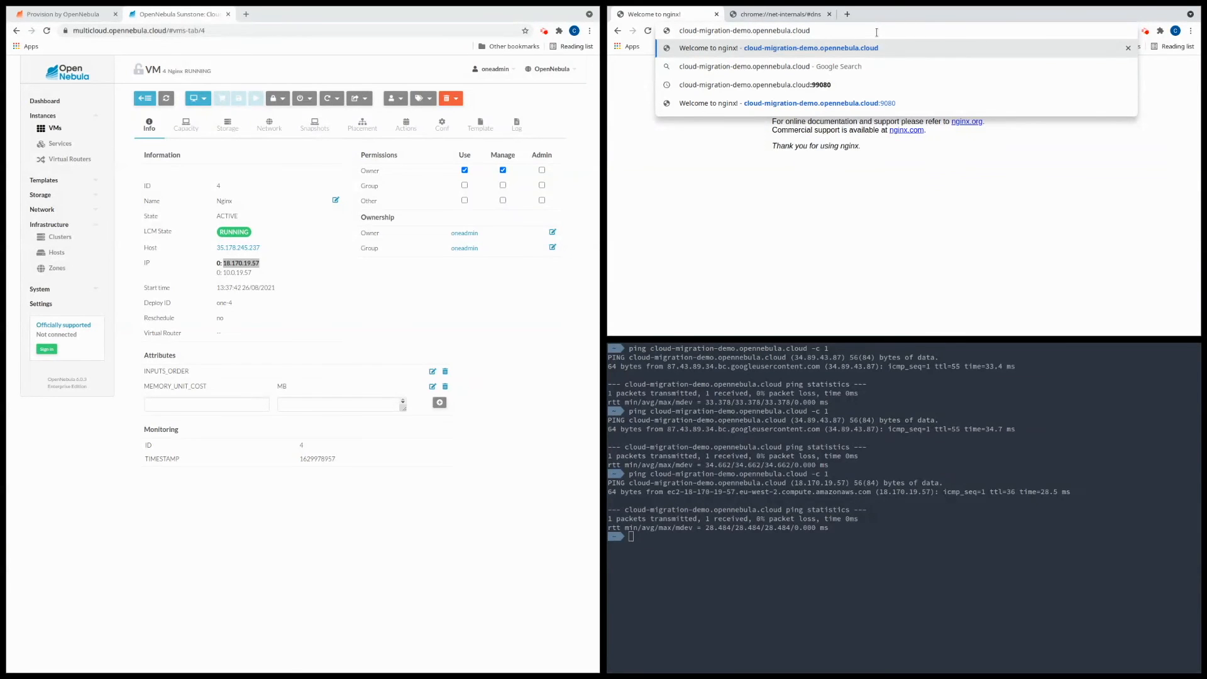
{"action": "left_click", "coordinate": [809, 47]}
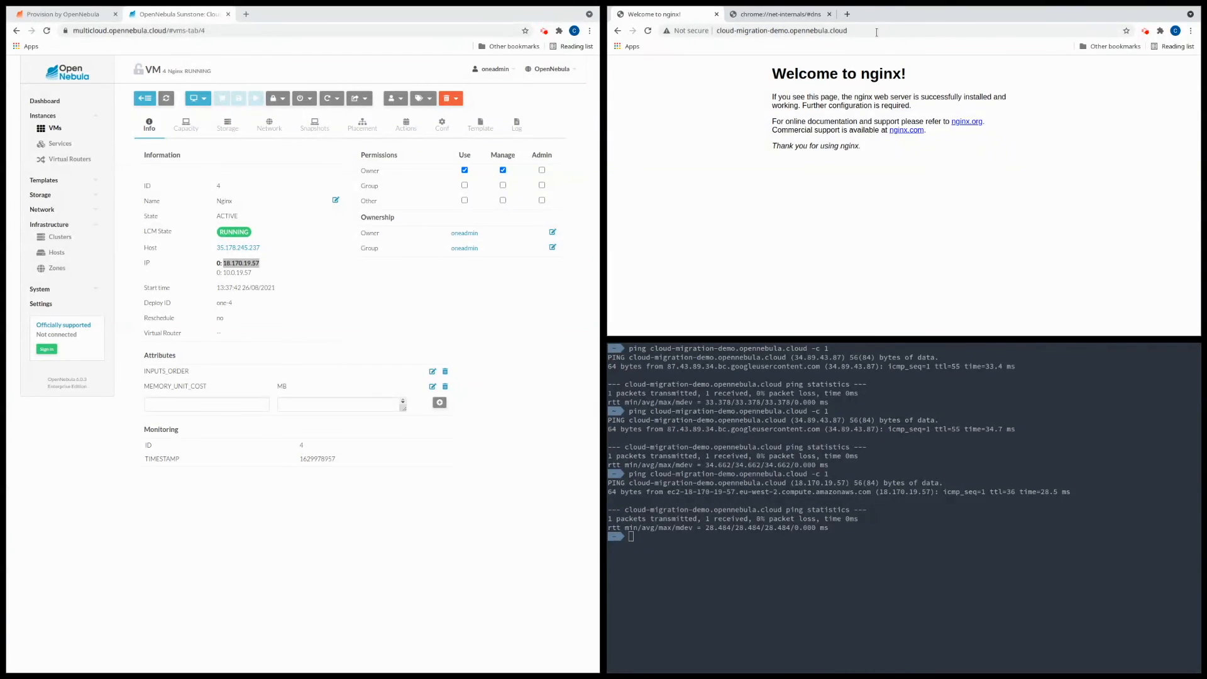
{"action": "mouse_move", "coordinate": [829, 45]}
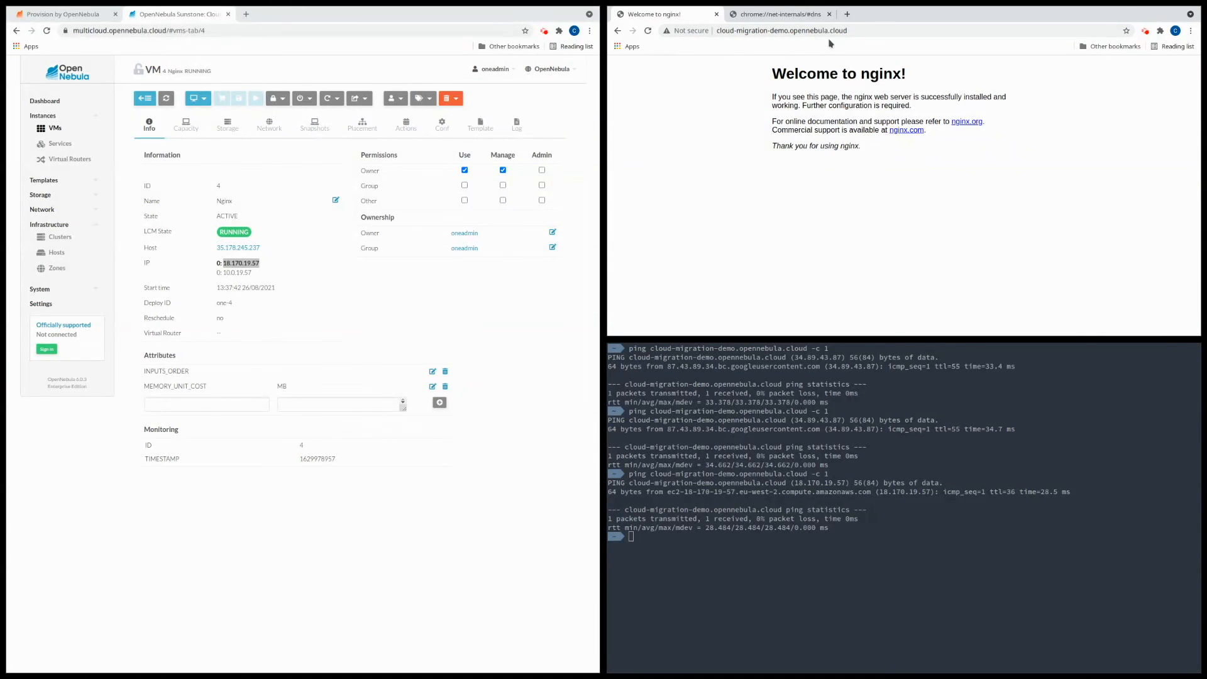
{"action": "left_click", "coordinate": [781, 31]}
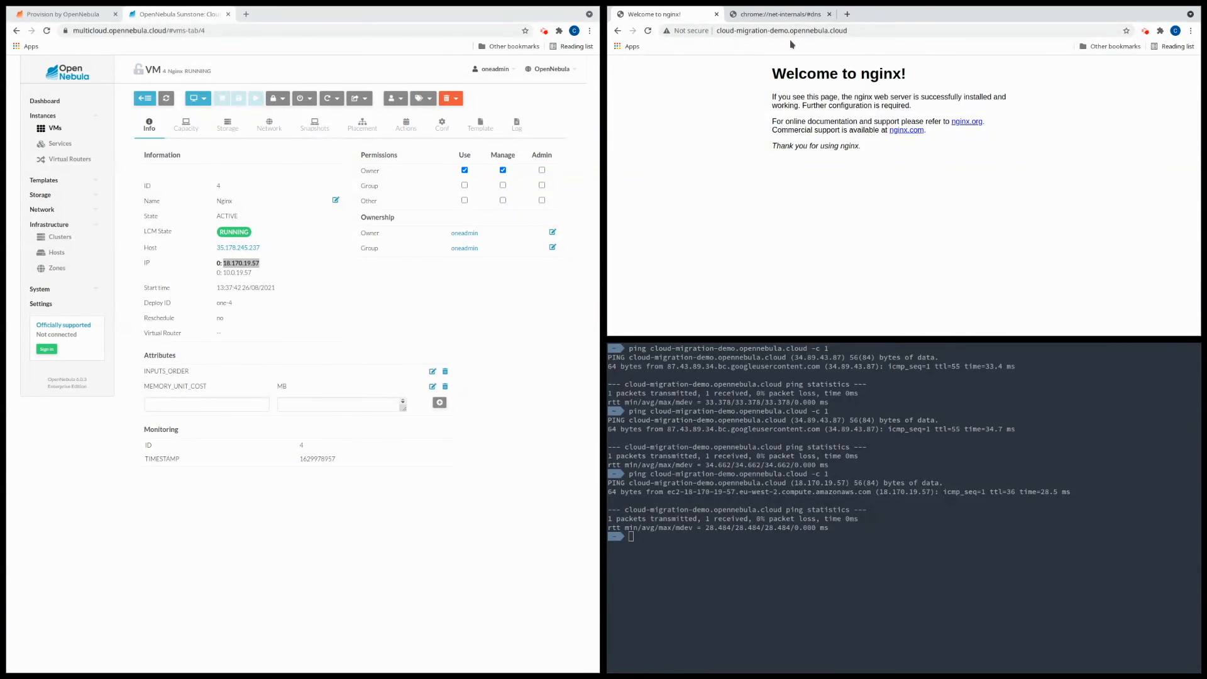
{"action": "mouse_move", "coordinate": [733, 211]}
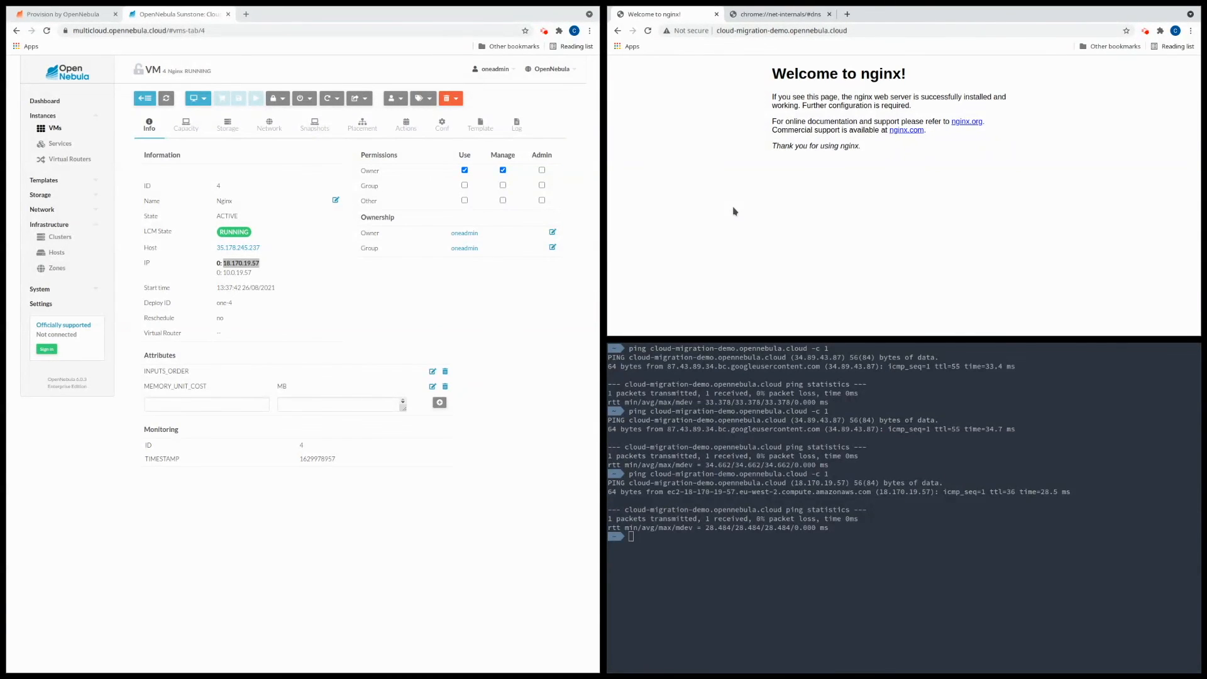